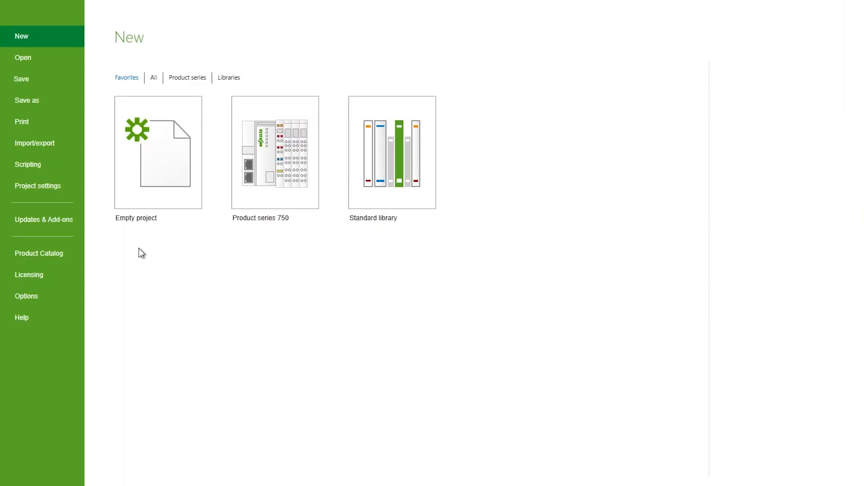
- Show the Updates & Add-ons list from the backstage File view
{"action": "left_click", "coordinate": [44, 219]}
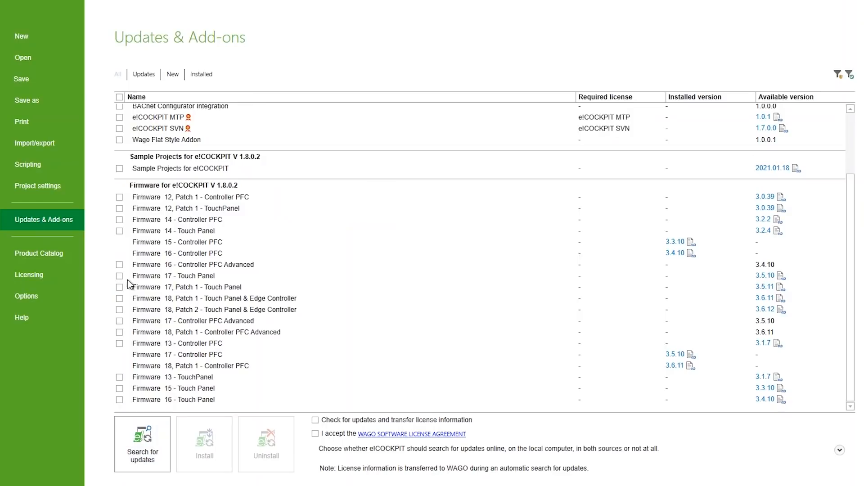
- Download Firmware 17 for Touch Panel and Controller PFC Advanced, accepting the license
{"action": "left_click", "coordinate": [120, 275]}
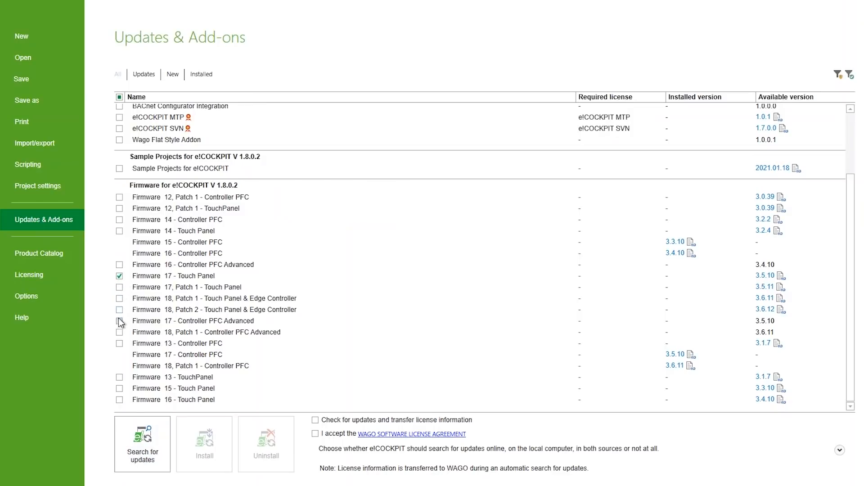
{"action": "left_click", "coordinate": [119, 321]}
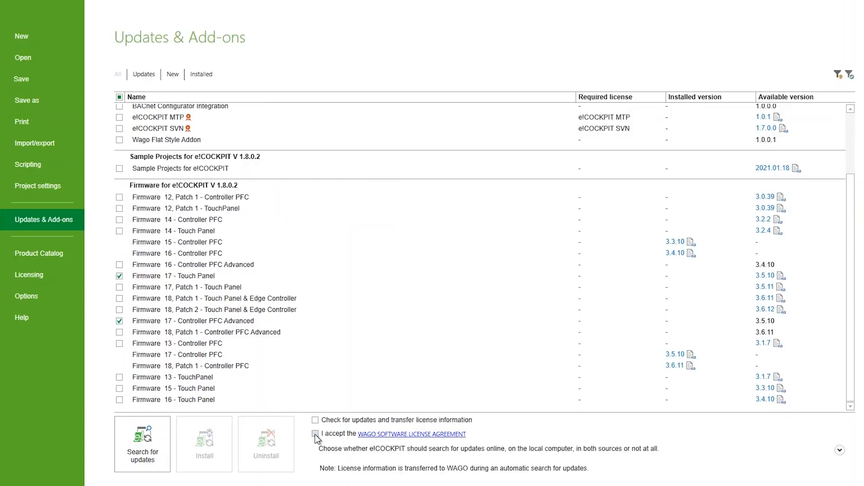
{"action": "left_click", "coordinate": [315, 434]}
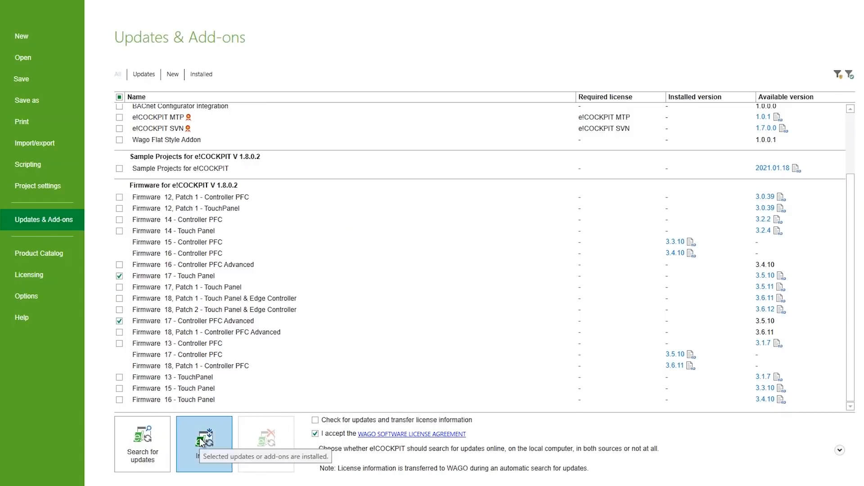
{"action": "left_click", "coordinate": [204, 444]}
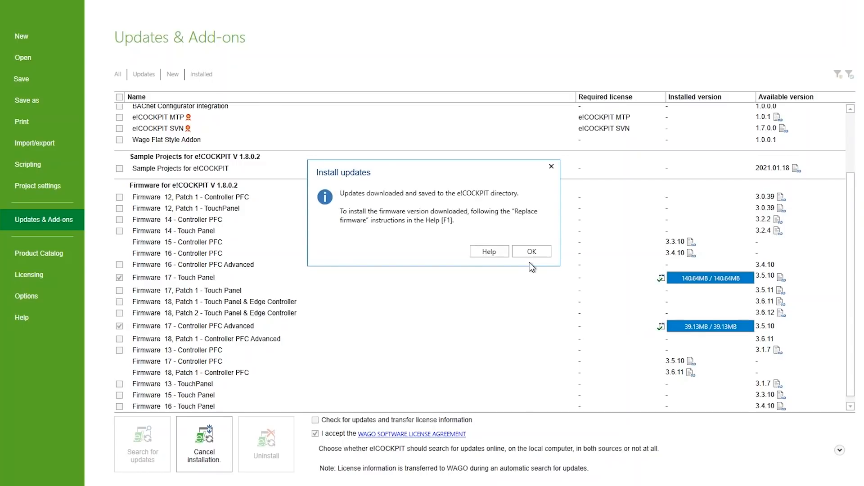
- Acknowledge the Install updates message confirming the firmware downloads finished
{"action": "left_click", "coordinate": [530, 251]}
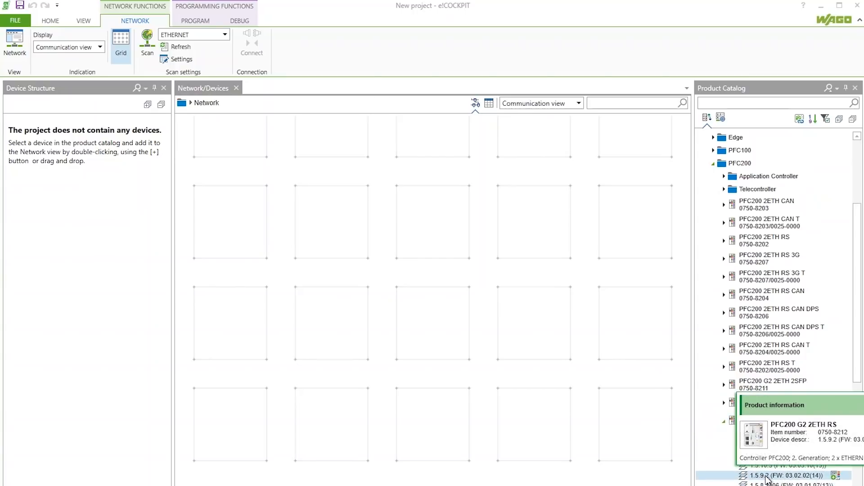
- Add a PFC200 G2 2ETH RS (firmware 03.04.10(16)) with IP address 192.168.0.120
{"action": "double_click", "coordinate": [781, 476]}
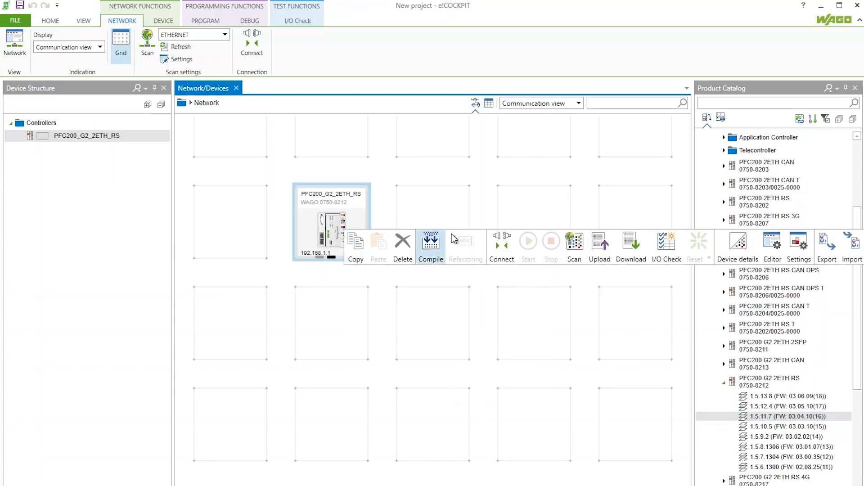
{"action": "left_click", "coordinate": [799, 245]}
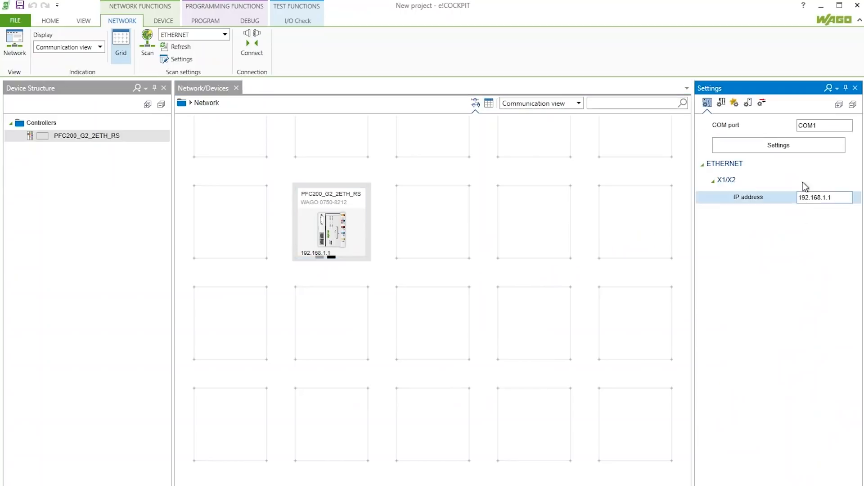
{"action": "left_click", "coordinate": [823, 197]}
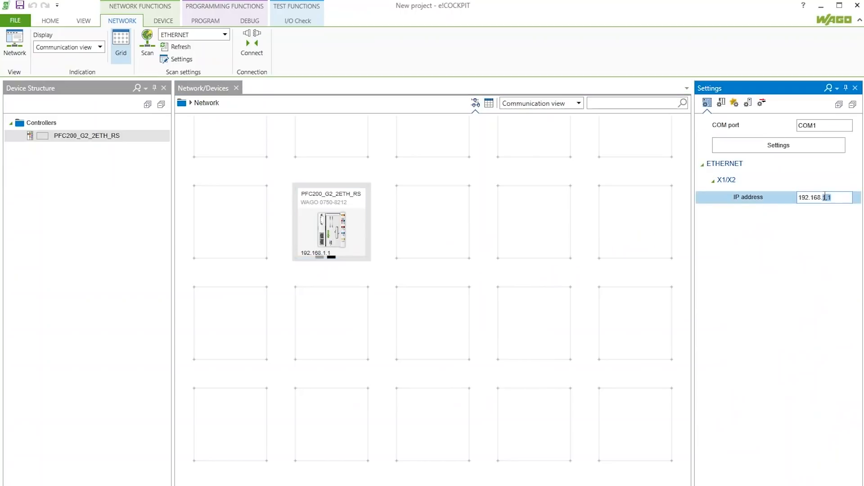
{"action": "type", "text": "192.168.0.120"}
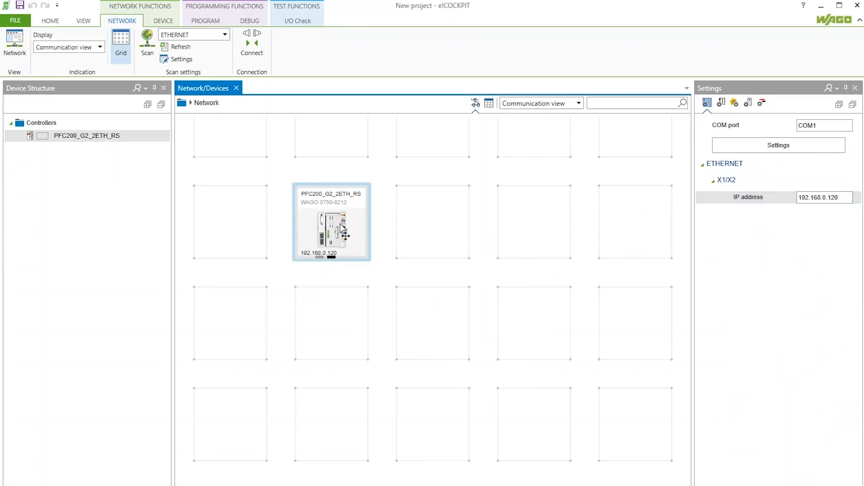
{"action": "left_click", "coordinate": [163, 20]}
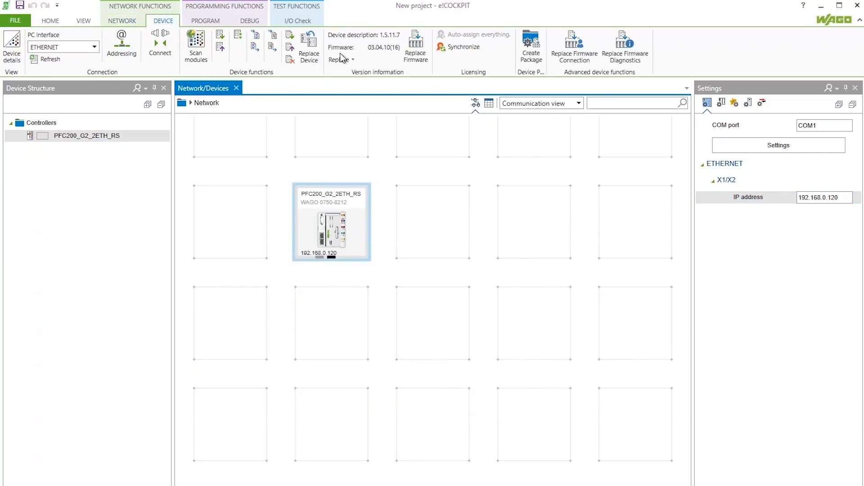
- Begin replacing the controller's firmware with the newest version stored on the PC
{"action": "left_click", "coordinate": [415, 44]}
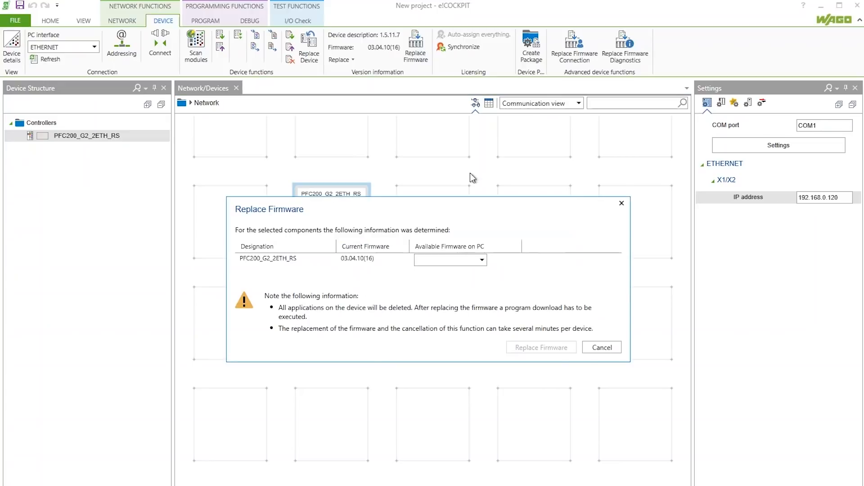
{"action": "left_click", "coordinate": [481, 259]}
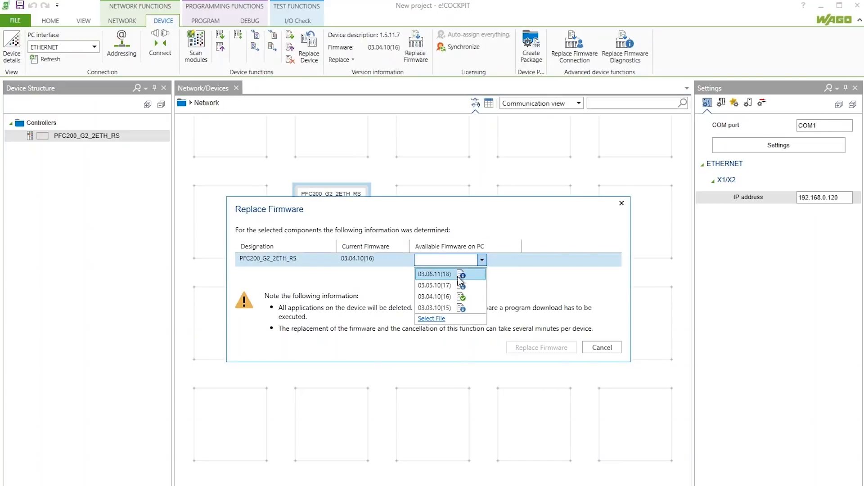
{"action": "left_click", "coordinate": [540, 347]}
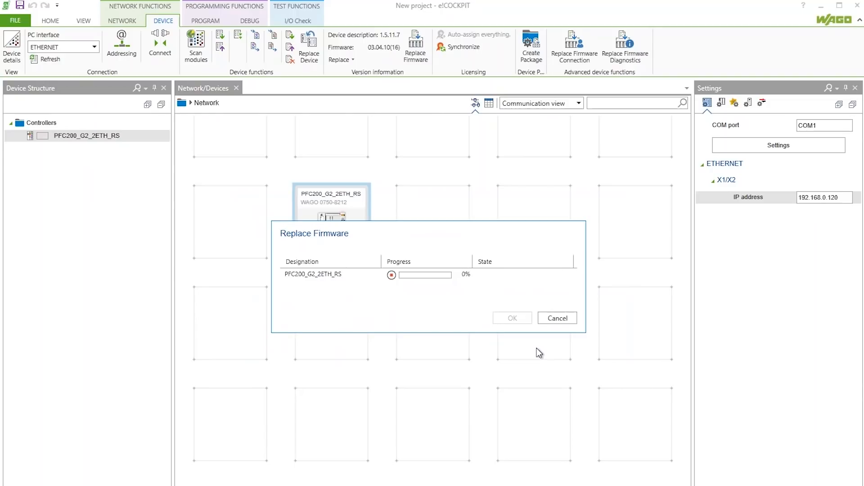